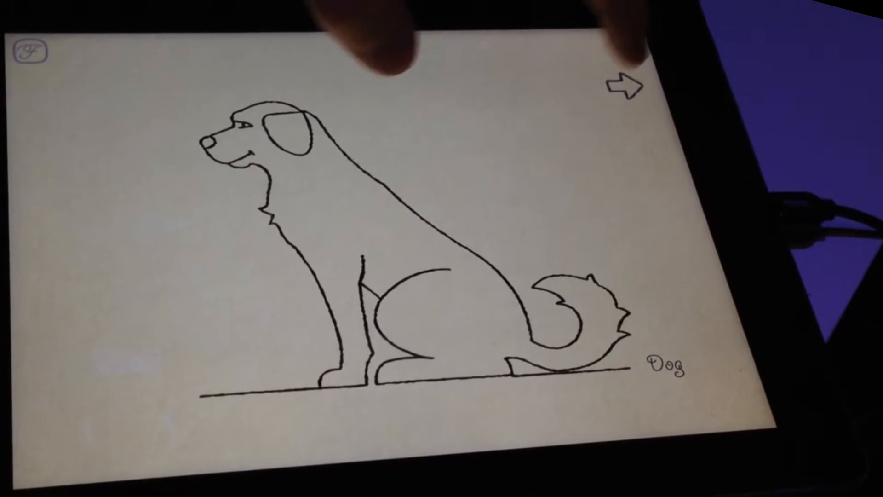
Advance past the completed dog drawing to the next level with the green spiral.
{"action": "left_click", "coordinate": [627, 85]}
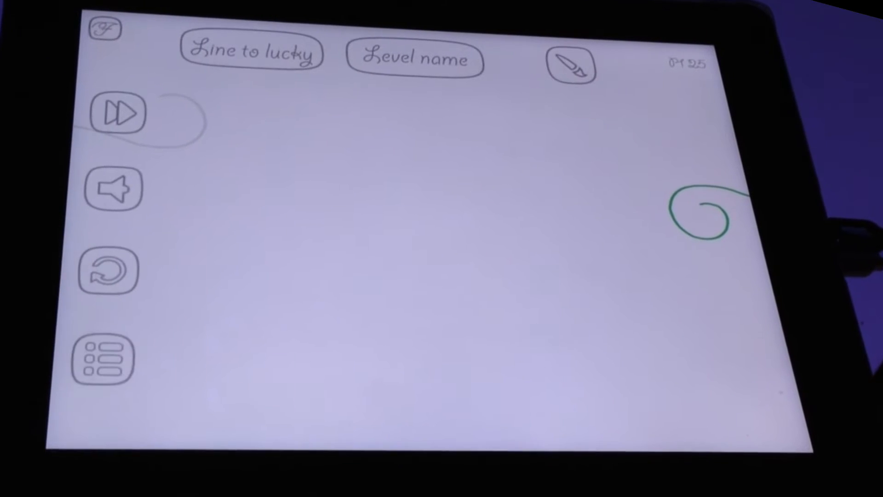
Return from the current level to the Gamescom level list via the toolbar button.
{"action": "left_click", "coordinate": [106, 359]}
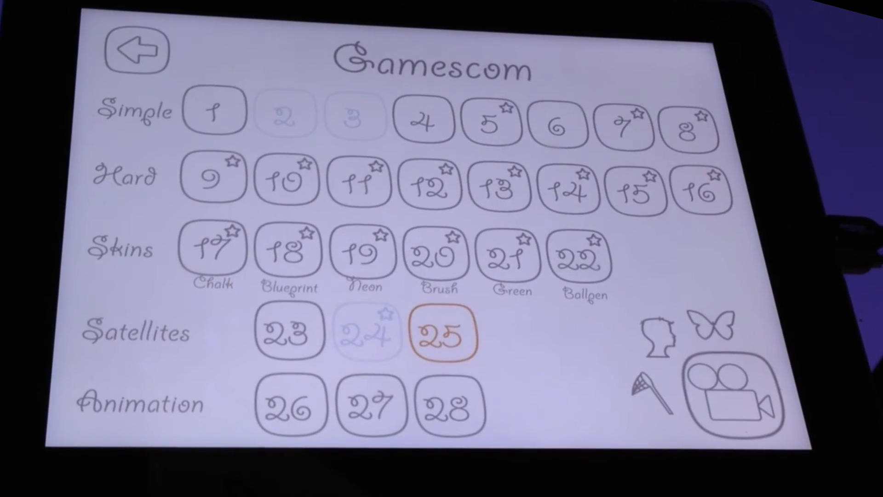
Navigate the level menus and start Animation level 27.
{"action": "left_click", "coordinate": [446, 333]}
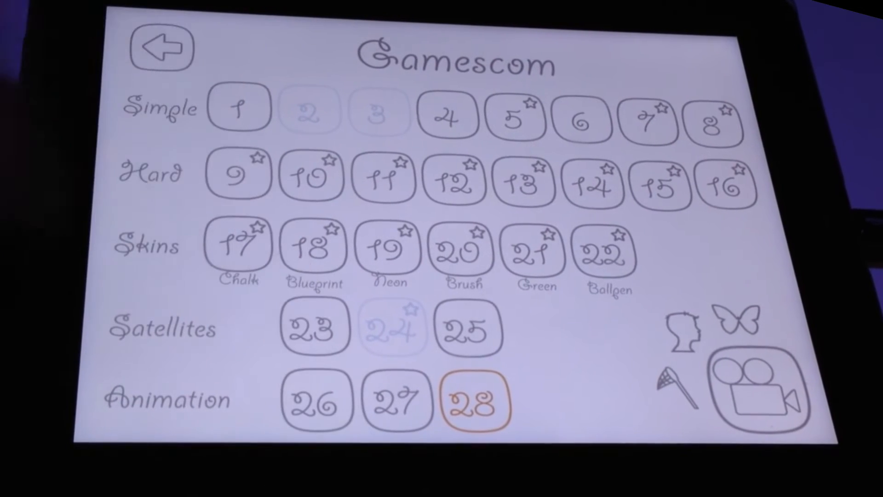
{"action": "left_click", "coordinate": [471, 400]}
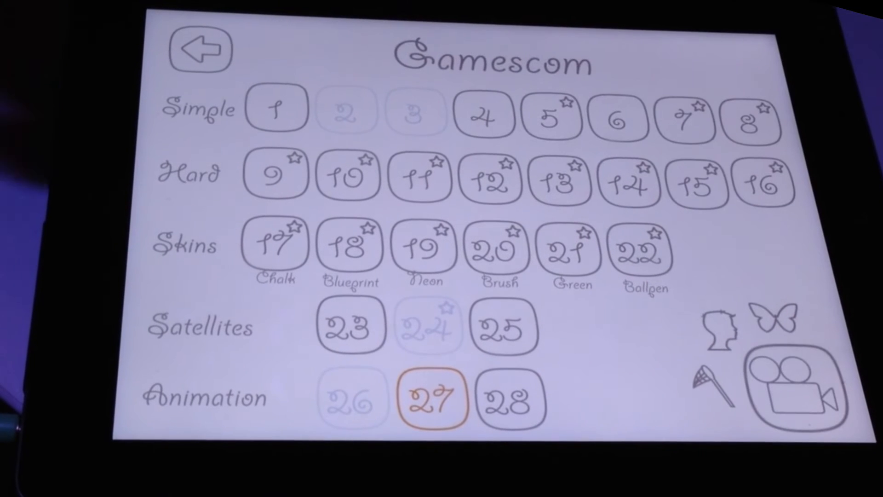
{"action": "left_click", "coordinate": [432, 397]}
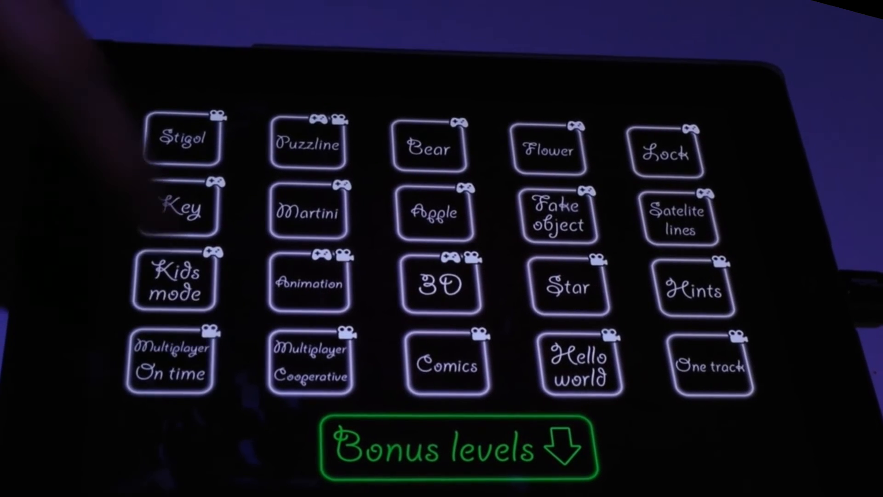
Launch Scene 18: Comics from the named demo scene menu.
{"action": "left_click", "coordinate": [171, 360]}
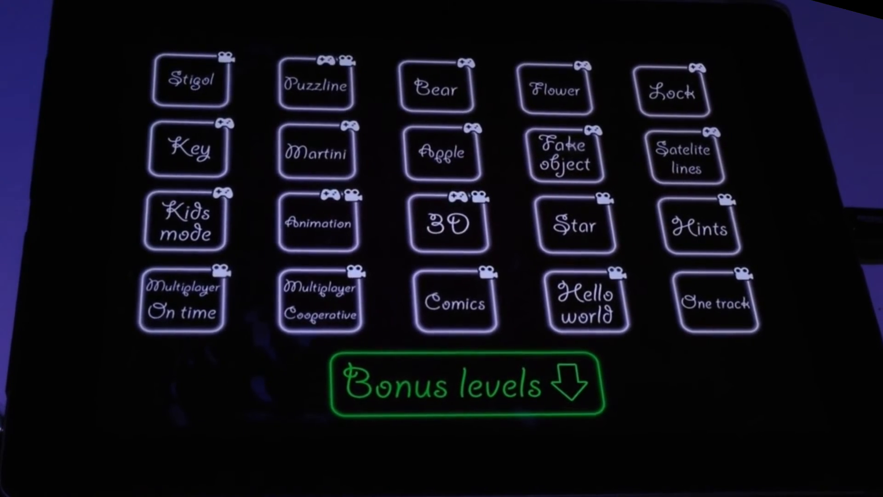
{"action": "left_click", "coordinate": [456, 304]}
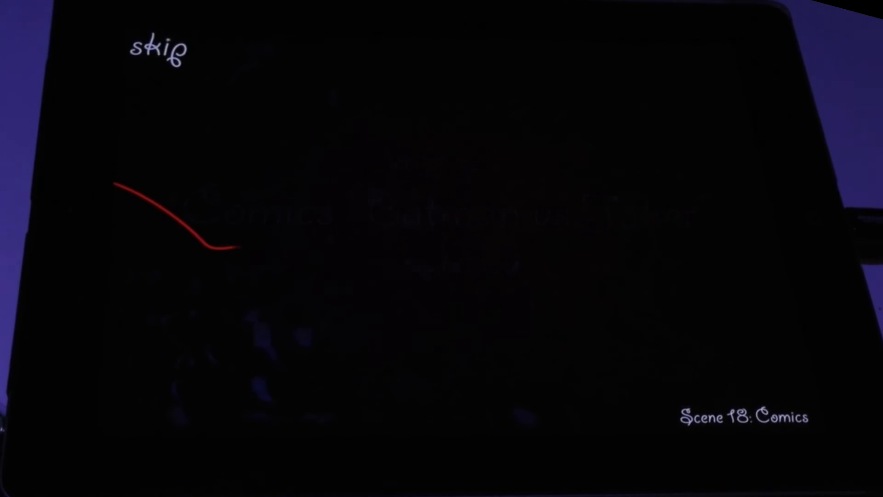